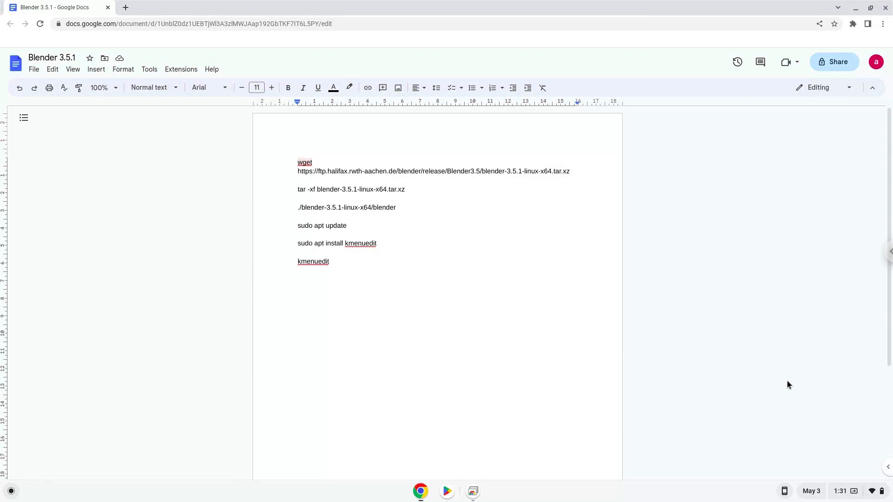
# Reach ChromeOS Settings > Advanced > Developers showing the Linux development environment option
pyautogui.click(299, 163)
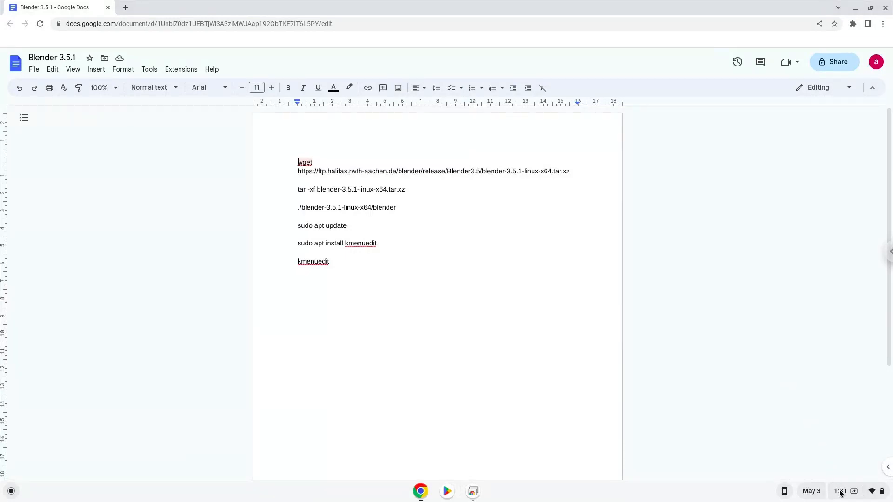
pyautogui.click(839, 492)
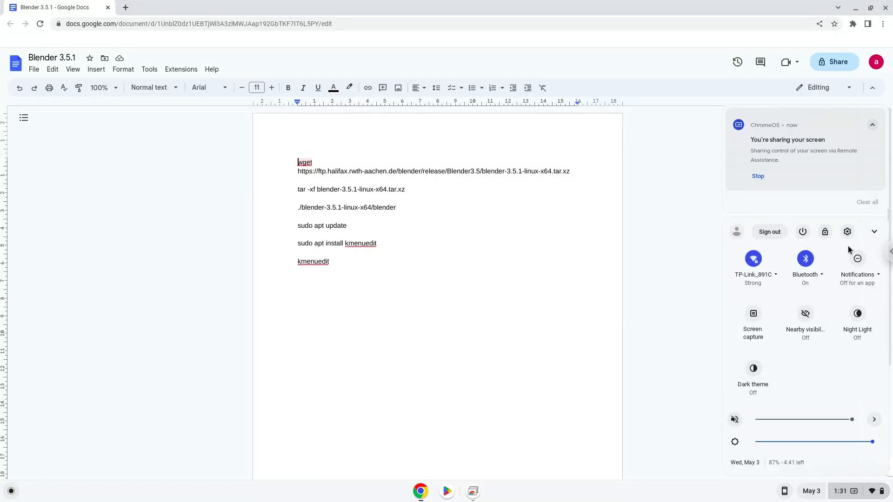
pyautogui.click(846, 232)
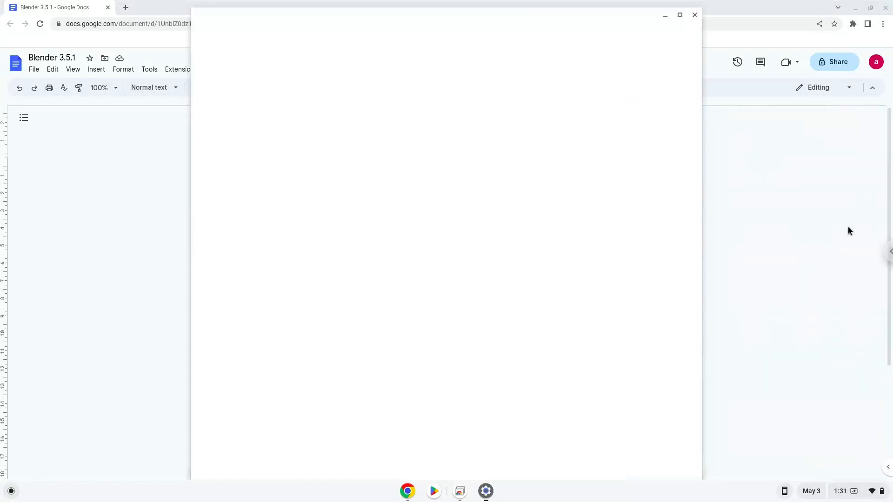
pyautogui.click(485, 491)
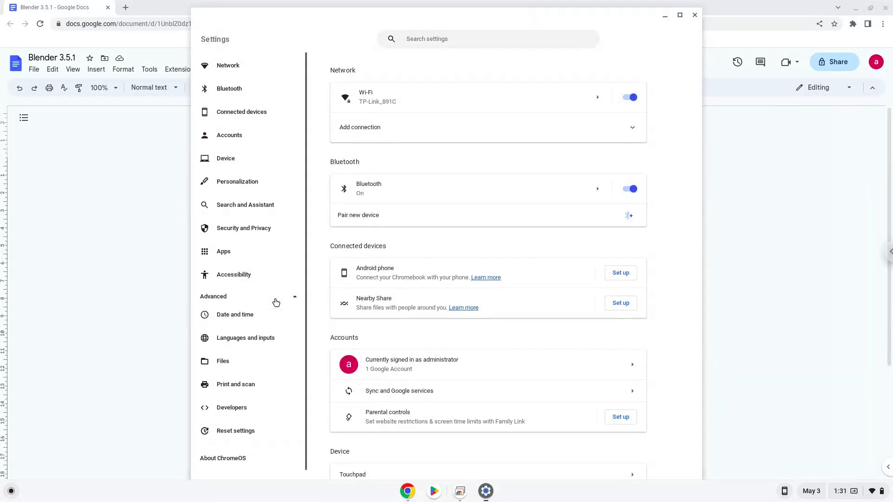
pyautogui.moveTo(268, 372)
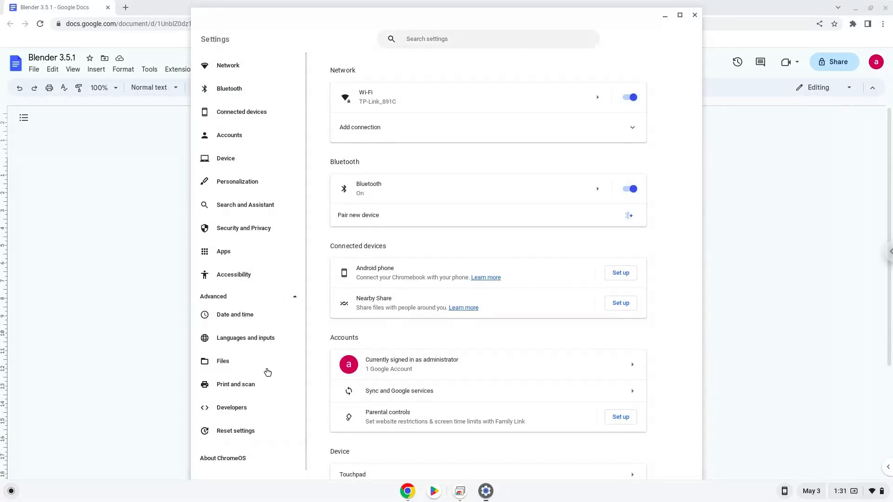
pyautogui.click(231, 408)
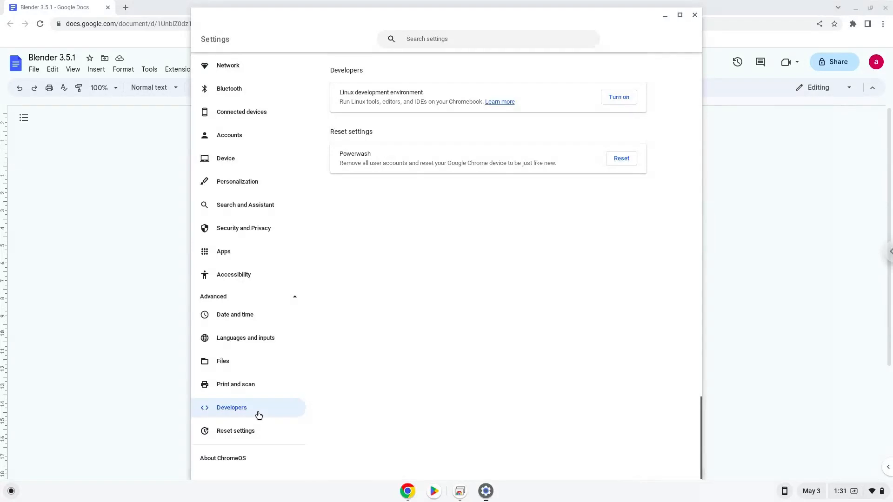
pyautogui.moveTo(577, 149)
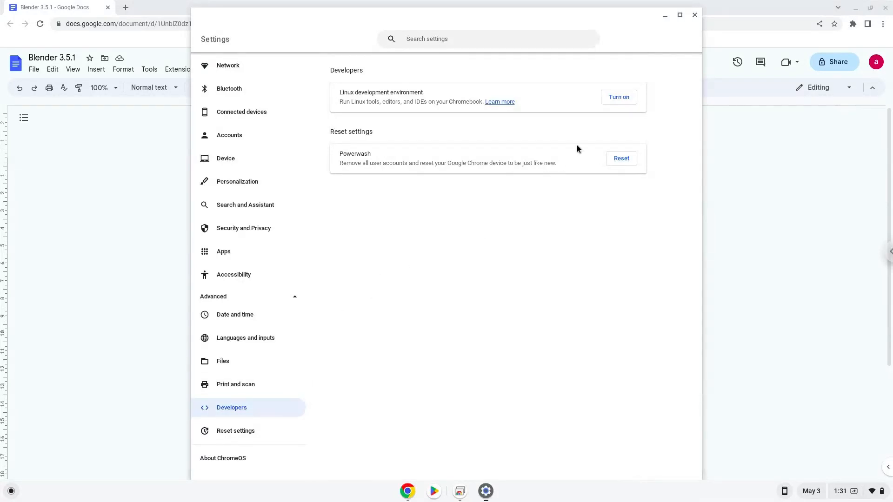
pyautogui.moveTo(619, 97)
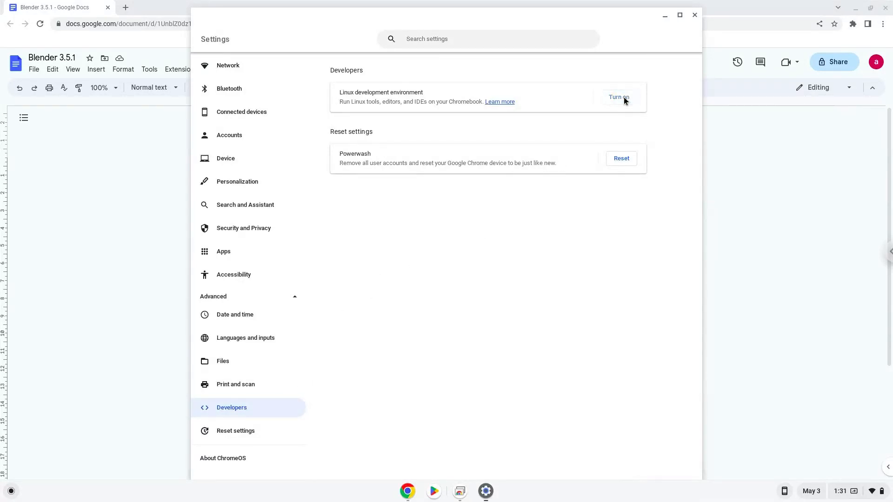
# Turn on the Linux development environment and run its installer to completion
pyautogui.click(617, 97)
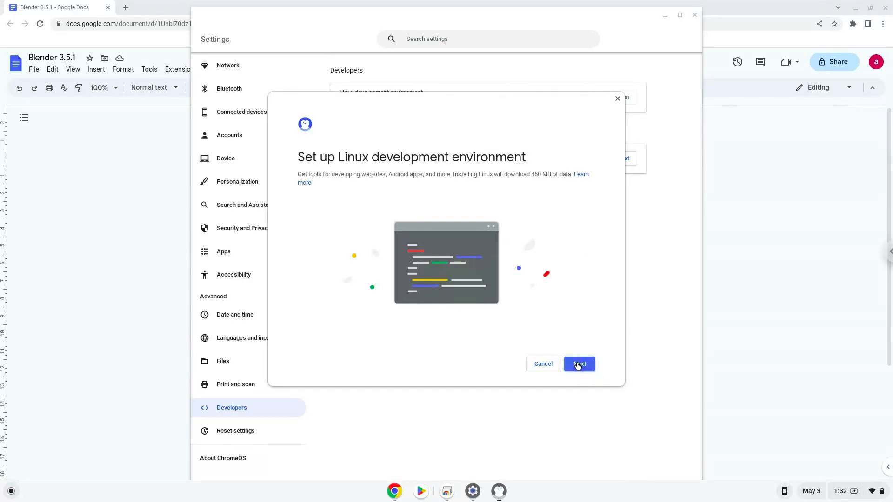
pyautogui.click(579, 364)
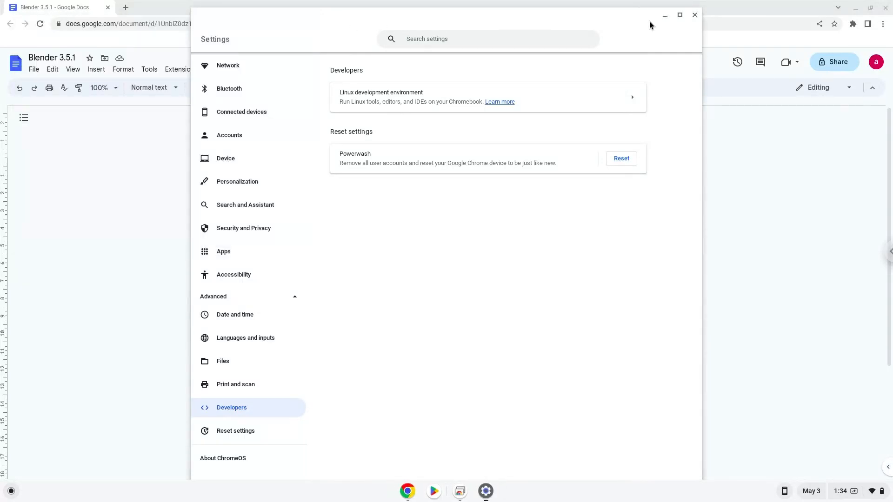
# Copy the Blender 3.5.1 wget command from the Google Doc and bring up the app launcher
pyautogui.click(694, 15)
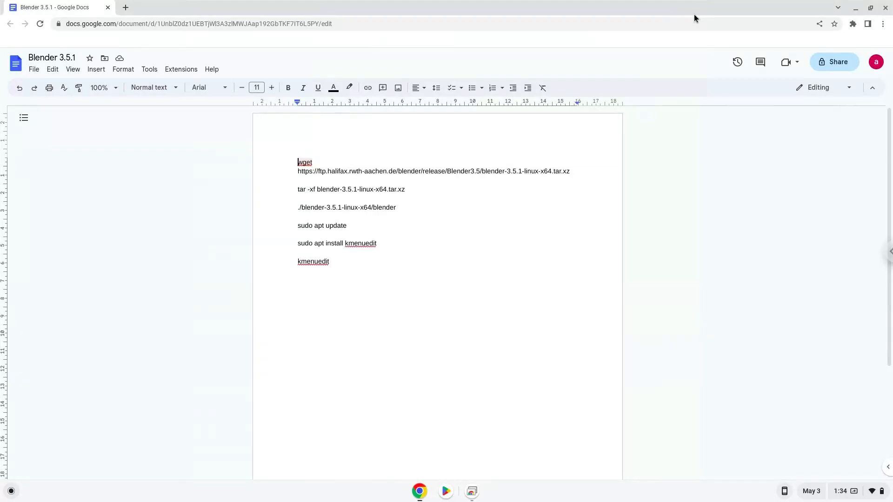
pyautogui.moveTo(475, 127)
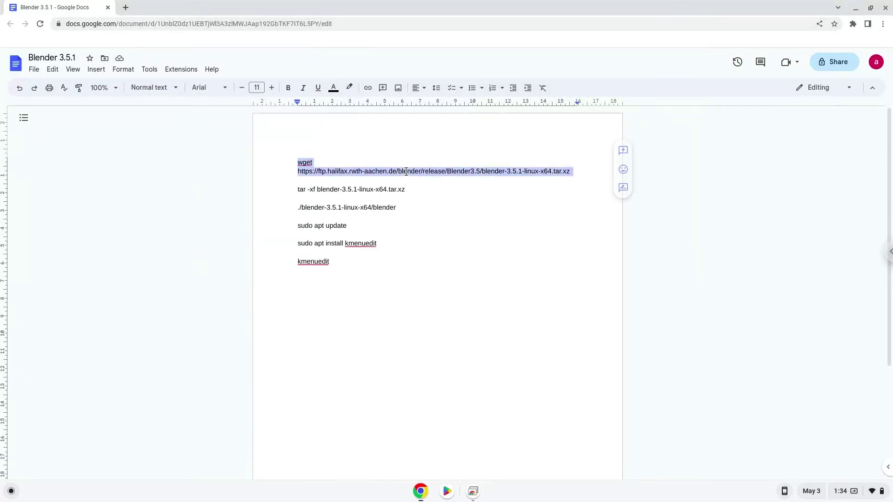
pyautogui.rightClick(405, 171)
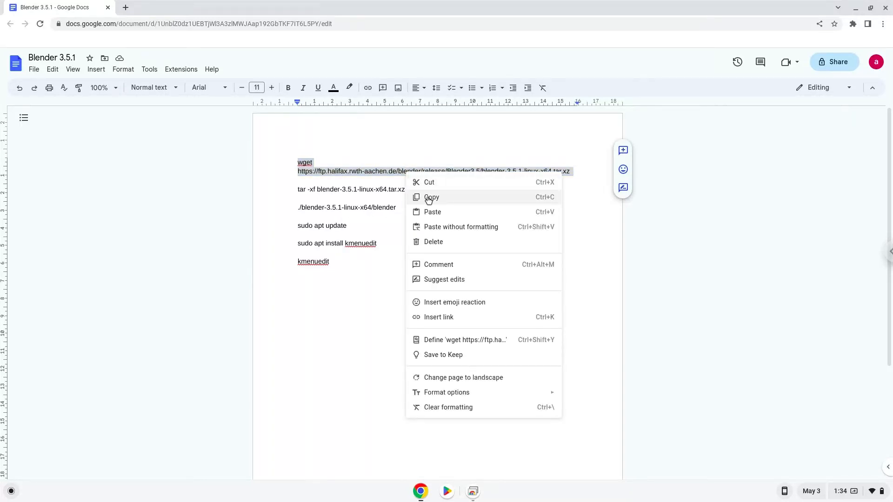
pyautogui.click(431, 197)
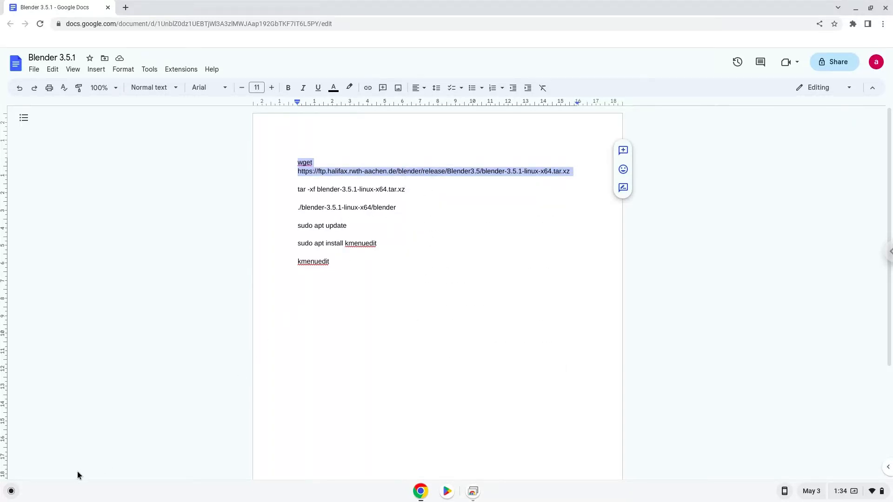
pyautogui.click(10, 491)
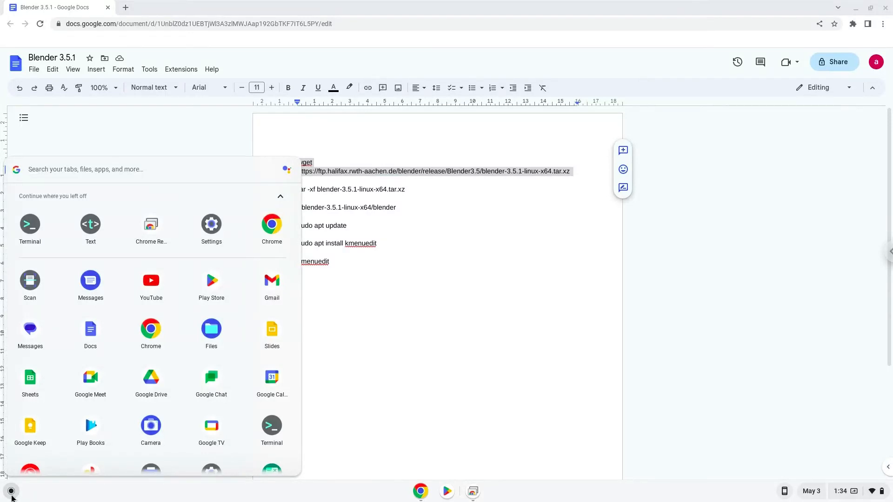
pyautogui.moveTo(26, 234)
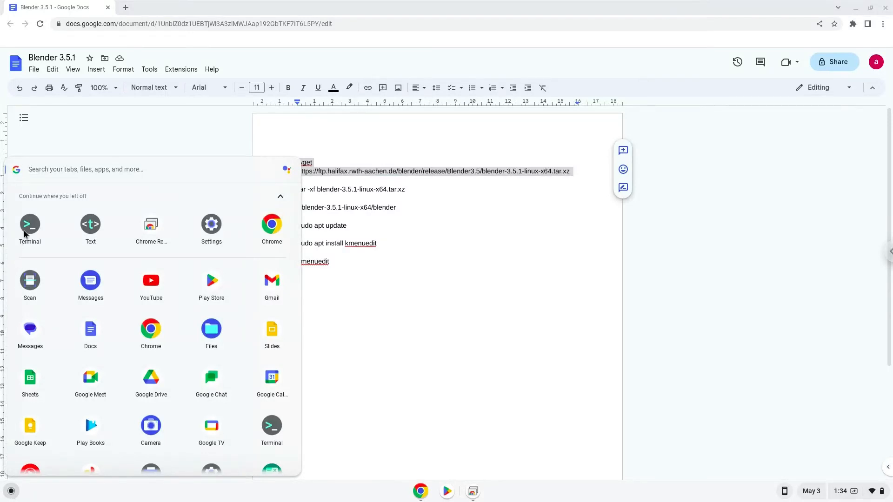
# Launch Terminal maximized into the penguin container and download blender-3.5.1-linux-x64.tar.xz with wget
pyautogui.click(30, 224)
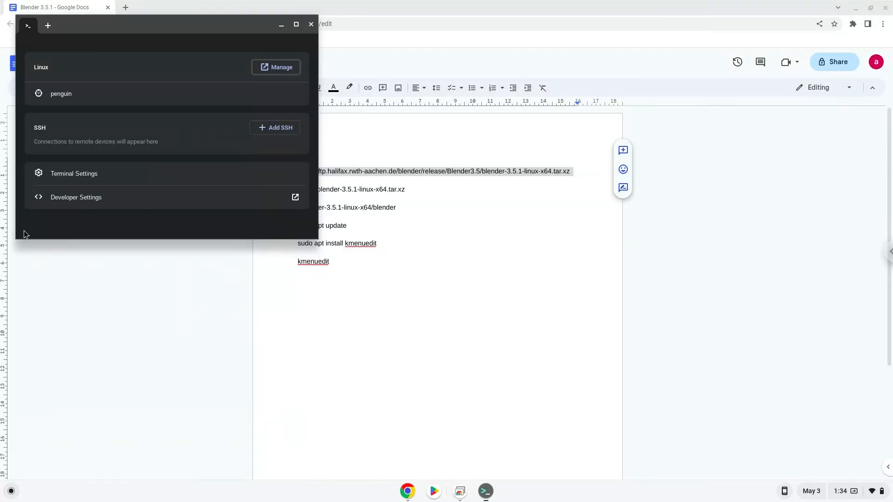
pyautogui.moveTo(151, 30)
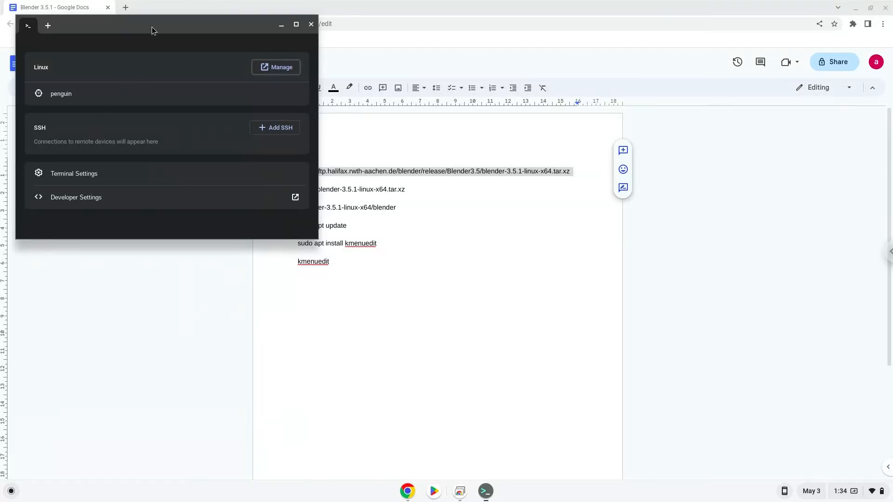
pyautogui.click(295, 25)
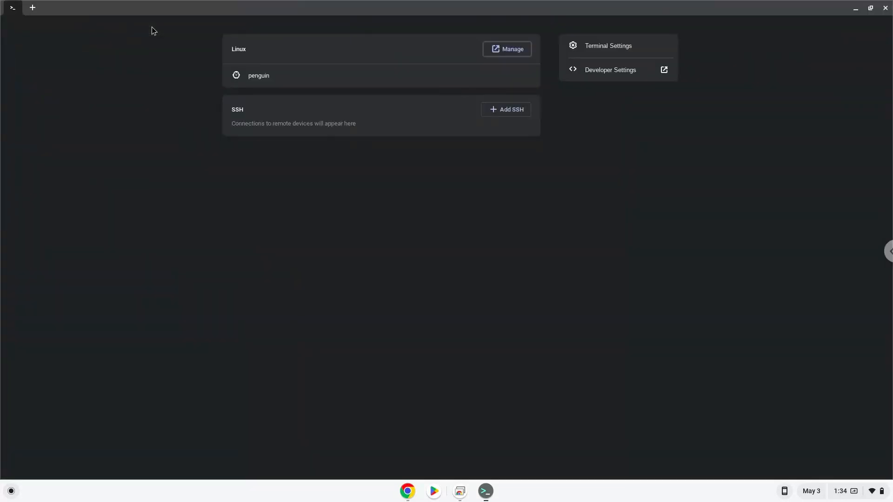
pyautogui.click(257, 76)
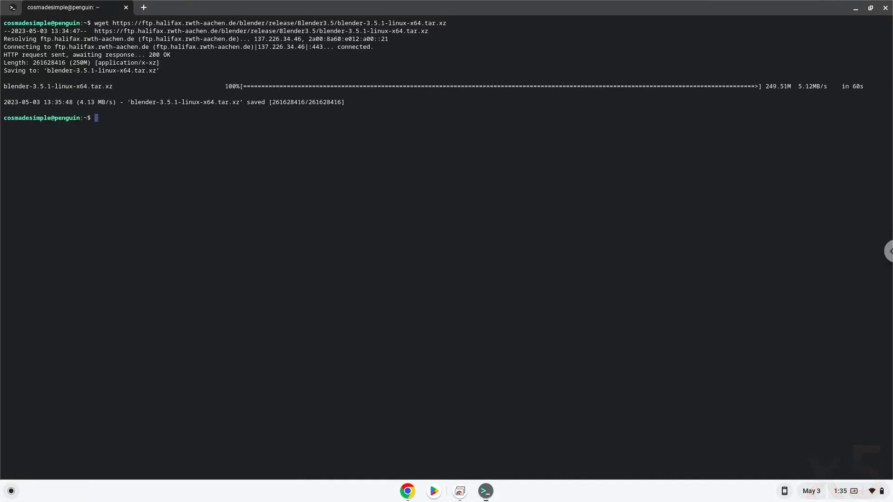
pyautogui.moveTo(307, 256)
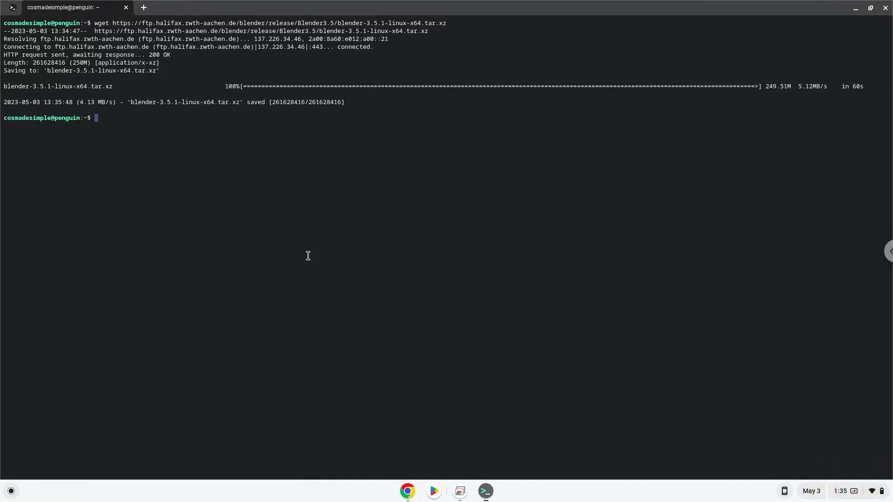
pyautogui.moveTo(406, 492)
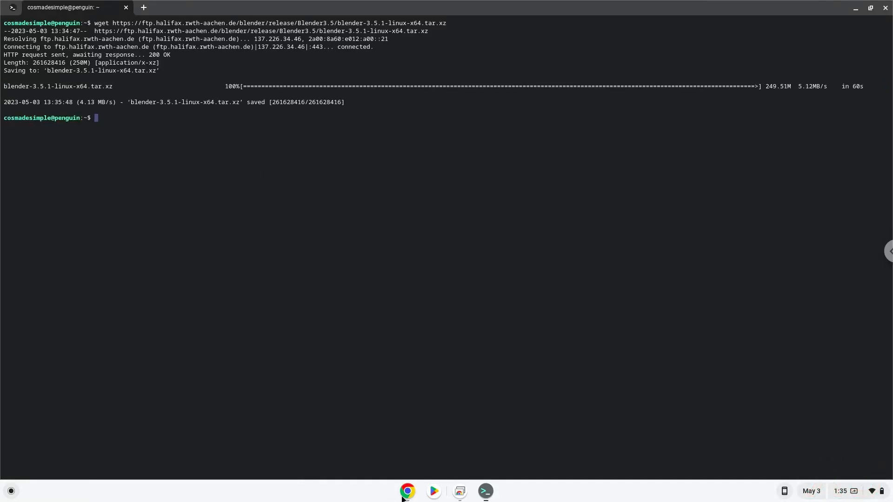
# Run the copied tar -xf command to extract the Blender 3.5.1 archive, then return to the notes
pyautogui.click(407, 491)
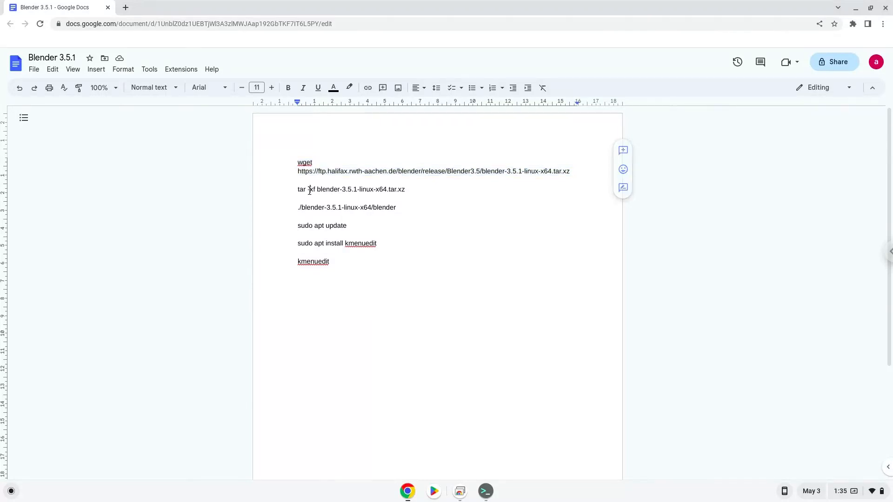
pyautogui.rightClick(351, 188)
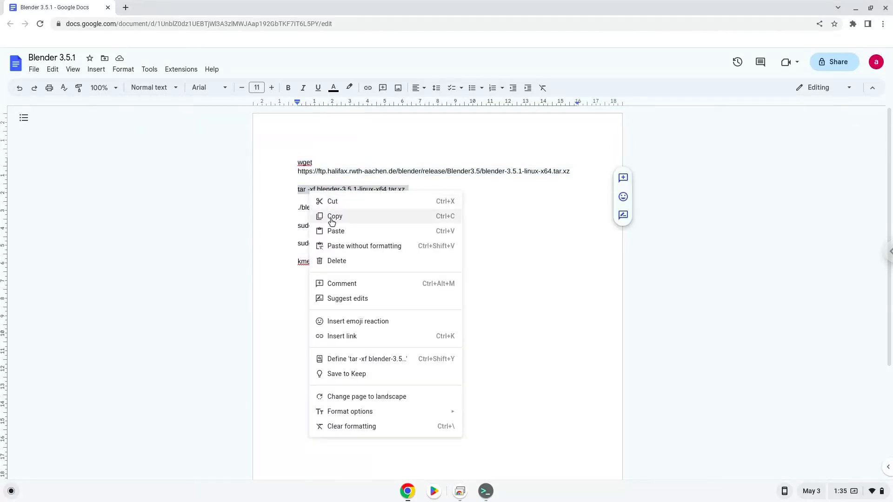
pyautogui.click(334, 215)
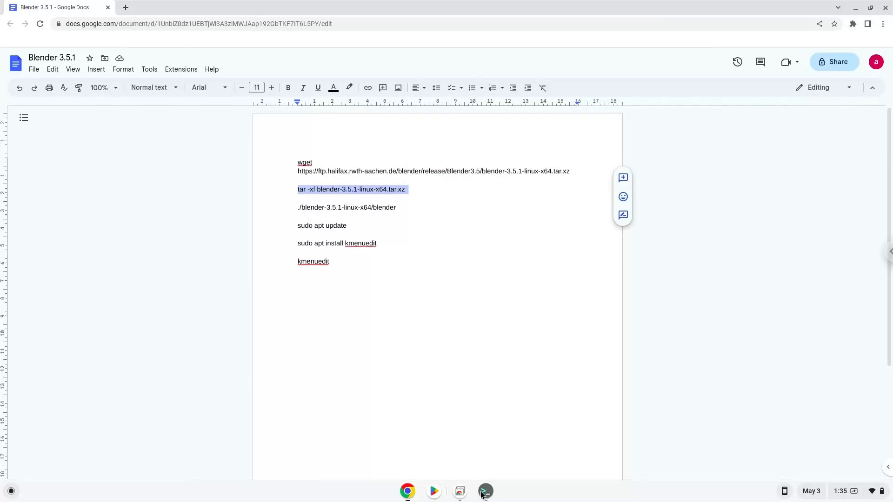
pyautogui.click(485, 491)
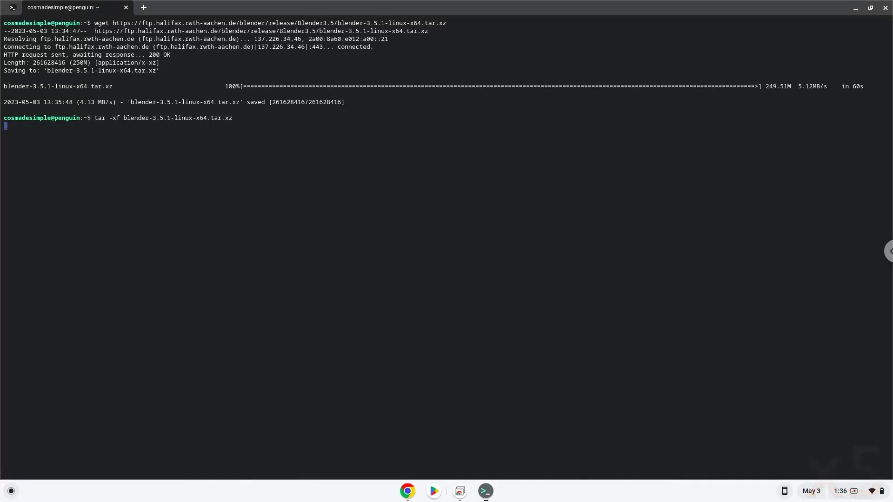
pyautogui.press('Return')
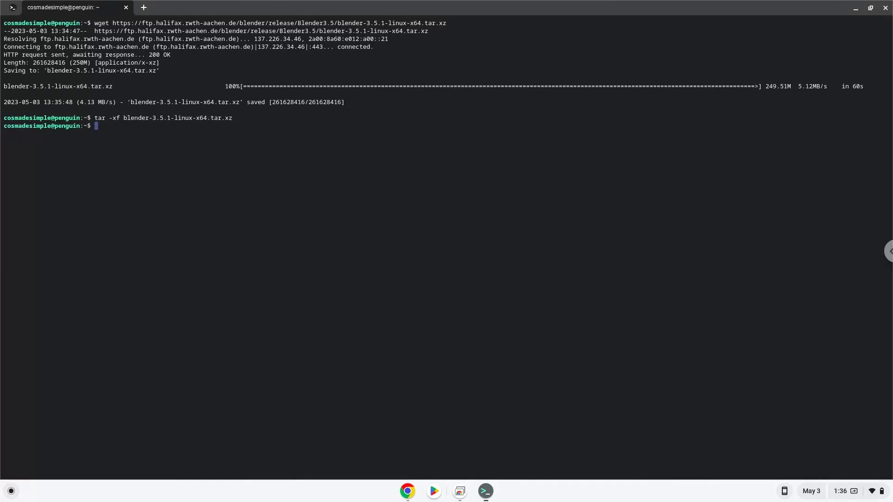
pyautogui.click(407, 491)
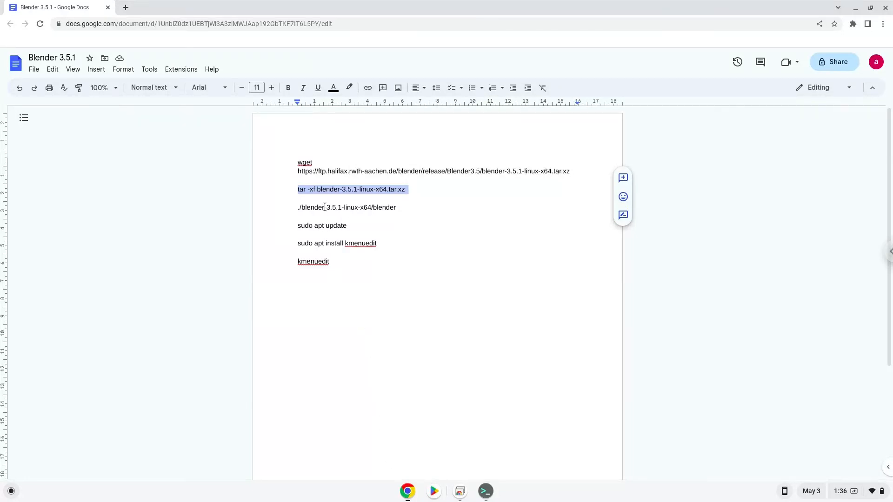
# Launch Blender by running ./blender-3.5.1-linux-x64/blender in the terminal
pyautogui.rightClick(330, 208)
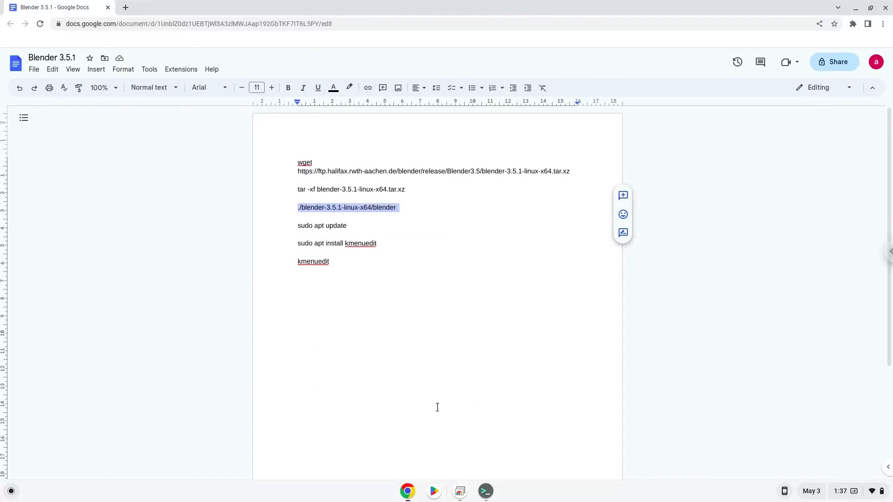
pyautogui.click(485, 491)
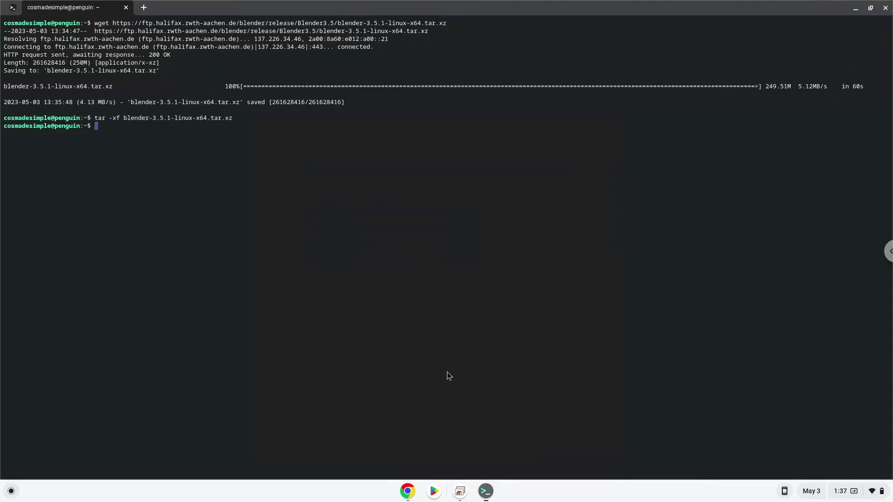
pyautogui.write('./blender-3.5.1-linux-x64/blender')
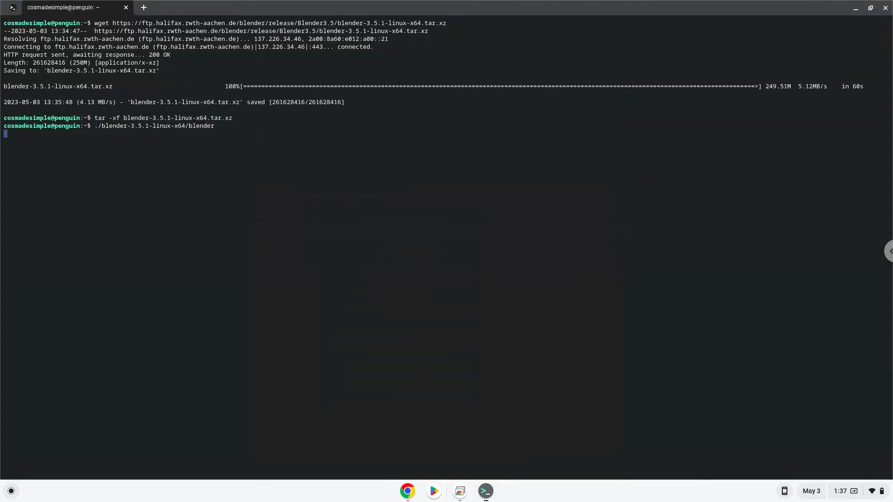
pyautogui.press('Return')
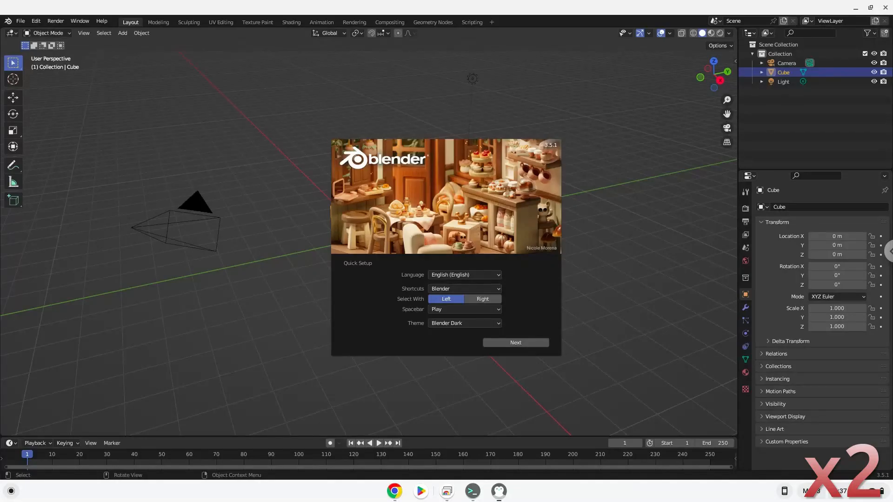
# Accept Blender's default quick setup, start a Sculpting file and quit Blender
pyautogui.click(514, 342)
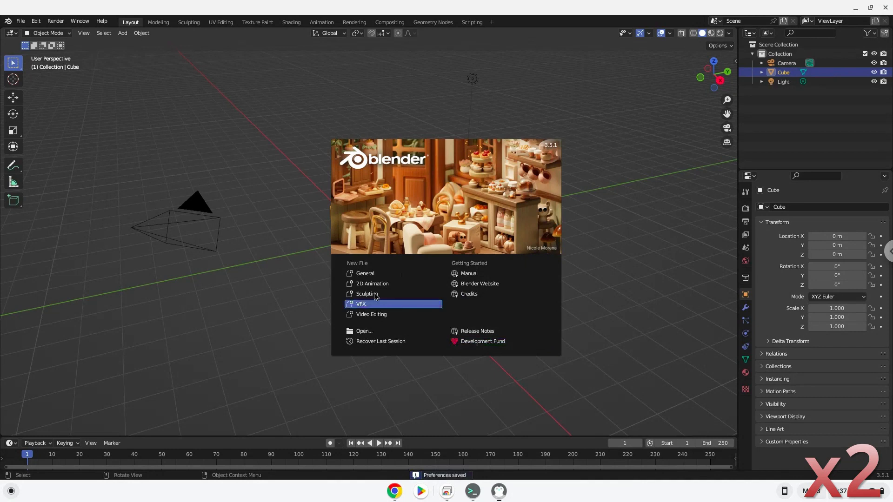
pyautogui.moveTo(368, 294)
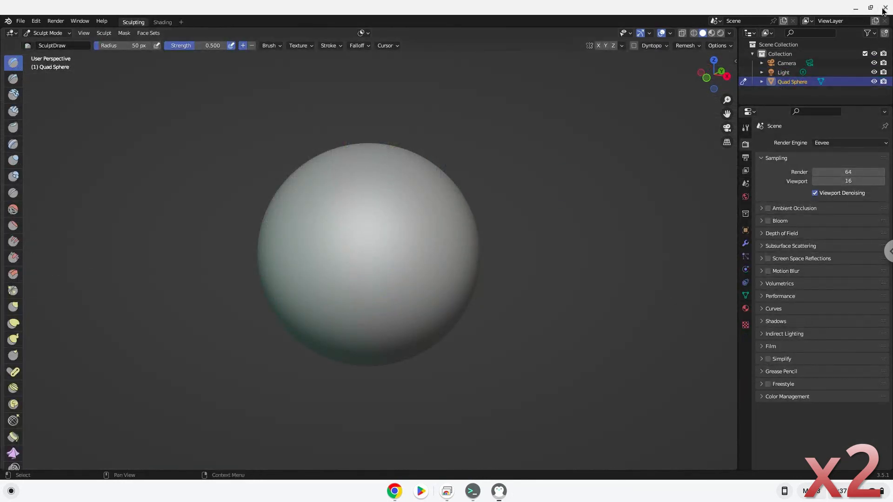
pyautogui.click(884, 9)
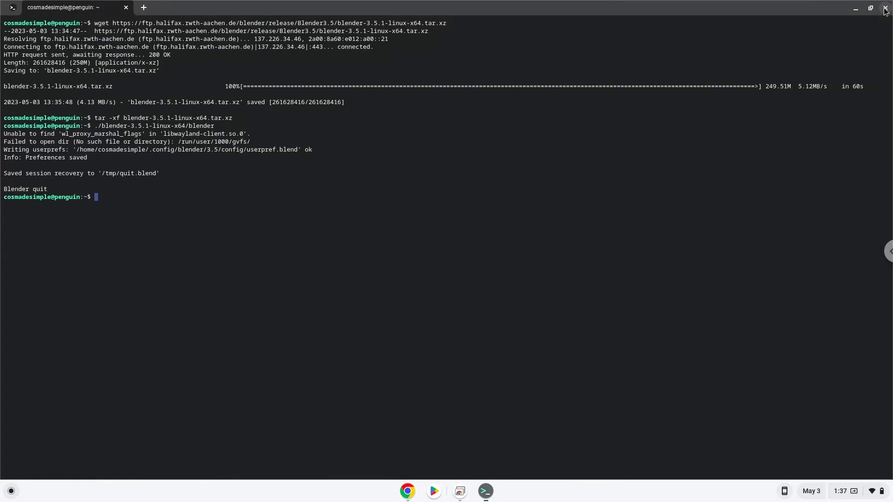
pyautogui.moveTo(425, 483)
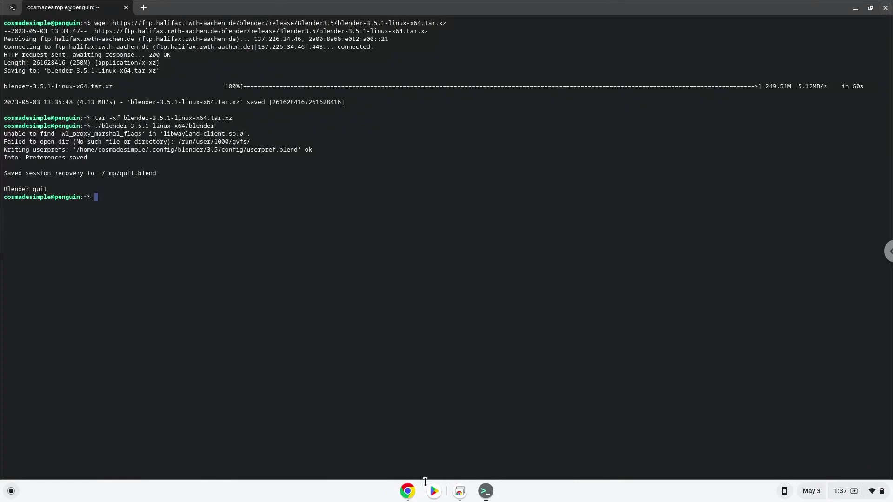
# Run 'sudo apt update' in the terminal to refresh the Linux package lists
pyautogui.click(408, 492)
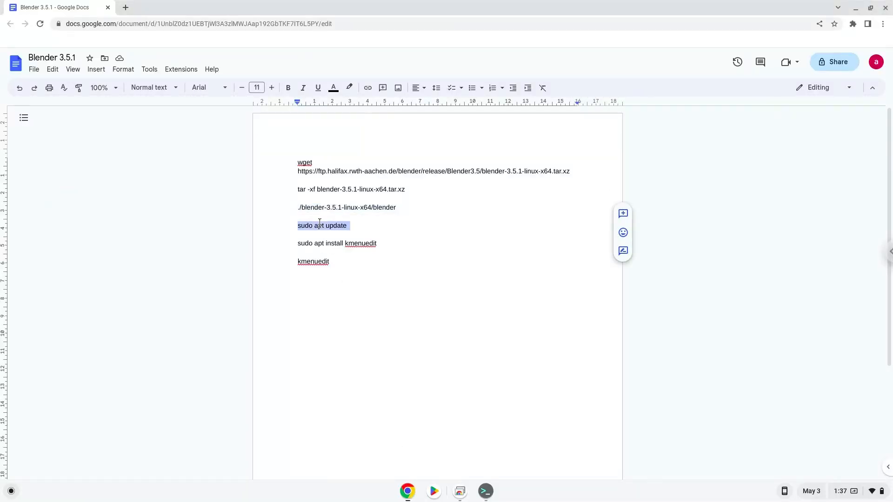
pyautogui.moveTo(349, 253)
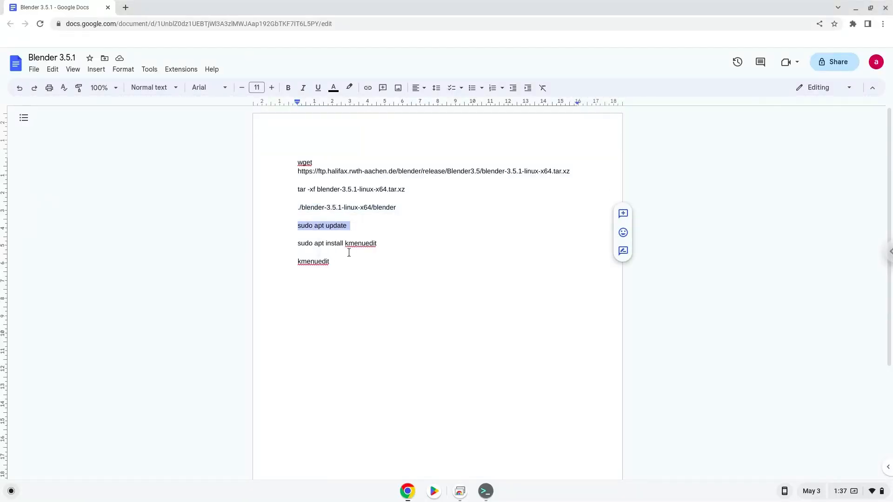
pyautogui.click(484, 491)
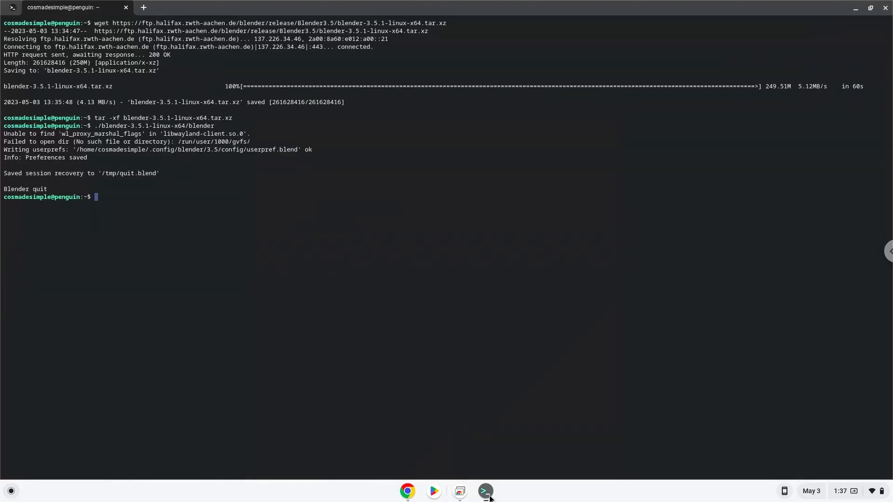
pyautogui.write('sudo apt update')
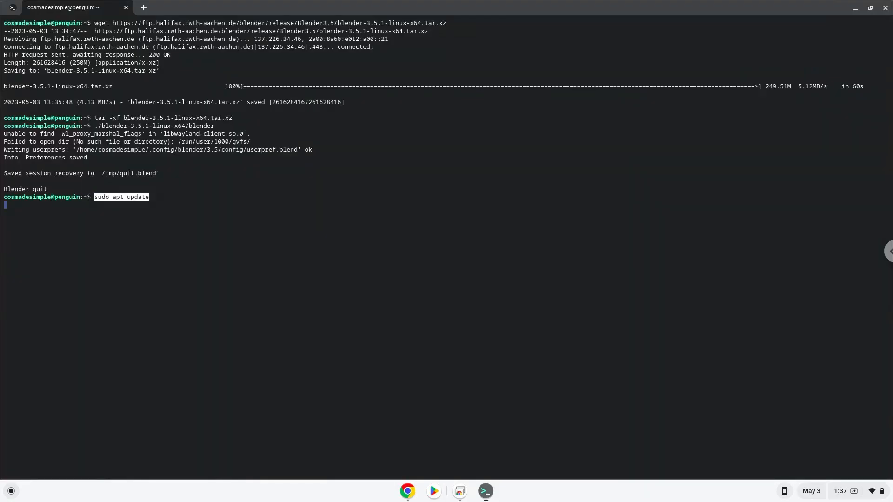
pyautogui.press('Return')
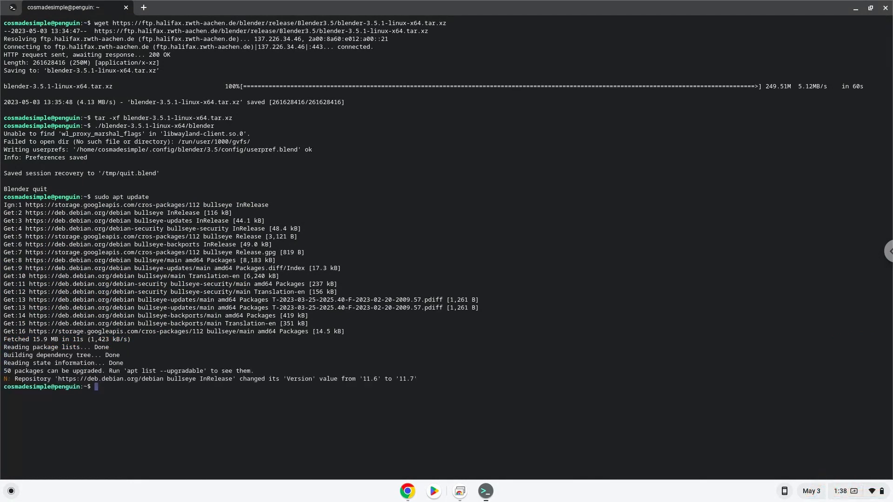
pyautogui.moveTo(407, 491)
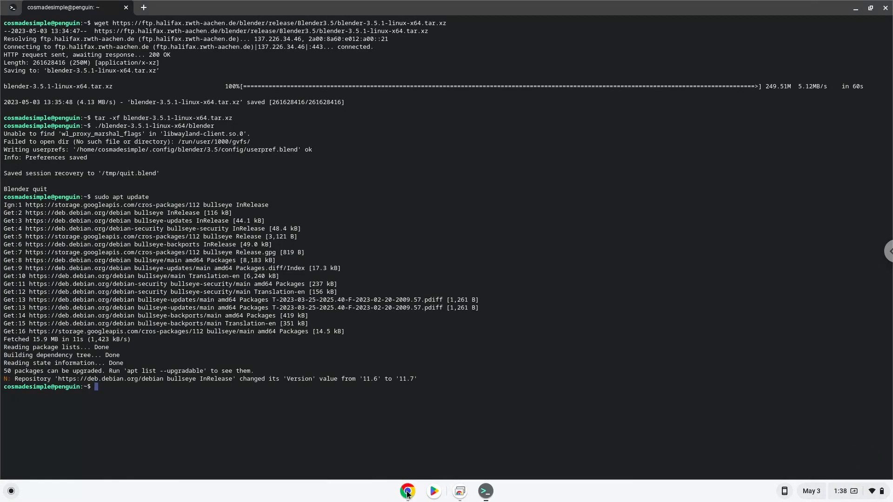
# Install kmenuedit via apt, answering Y to pull in all its KDE dependencies
pyautogui.click(408, 491)
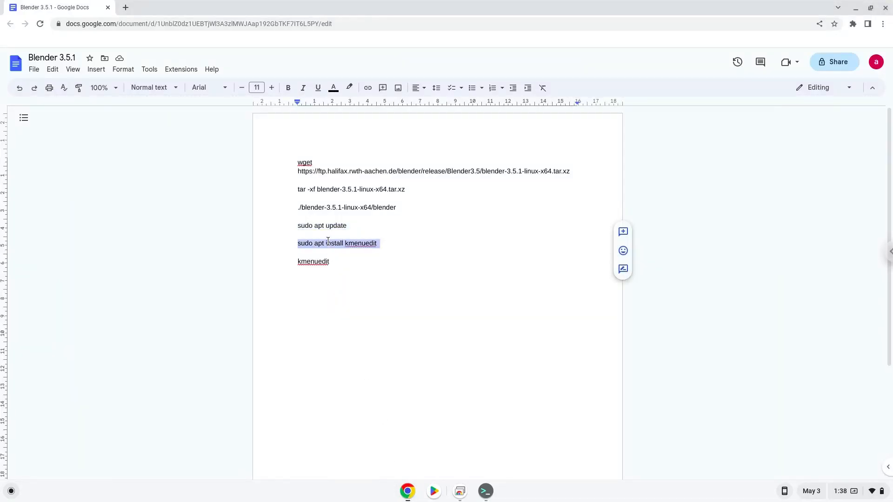
pyautogui.rightClick(336, 243)
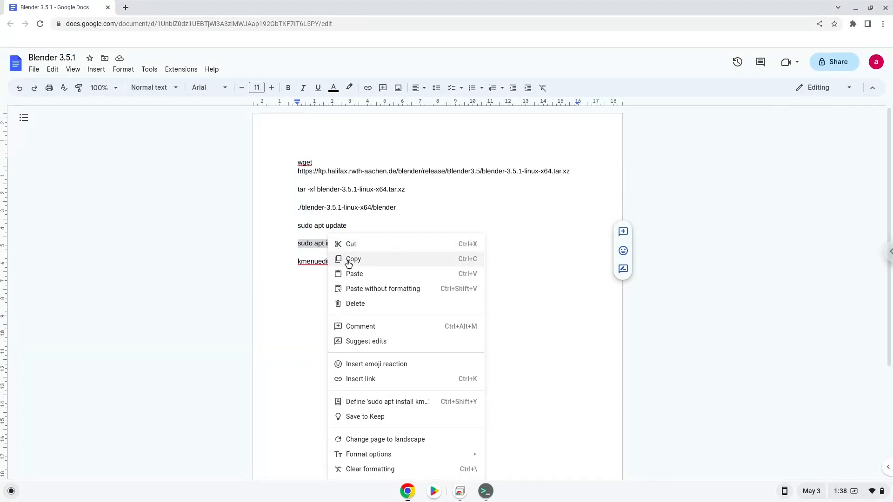
pyautogui.click(353, 260)
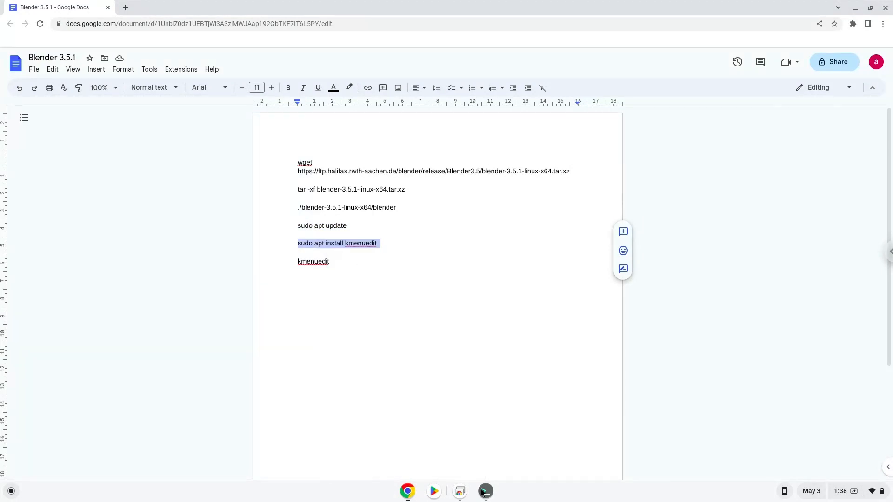
pyautogui.click(485, 491)
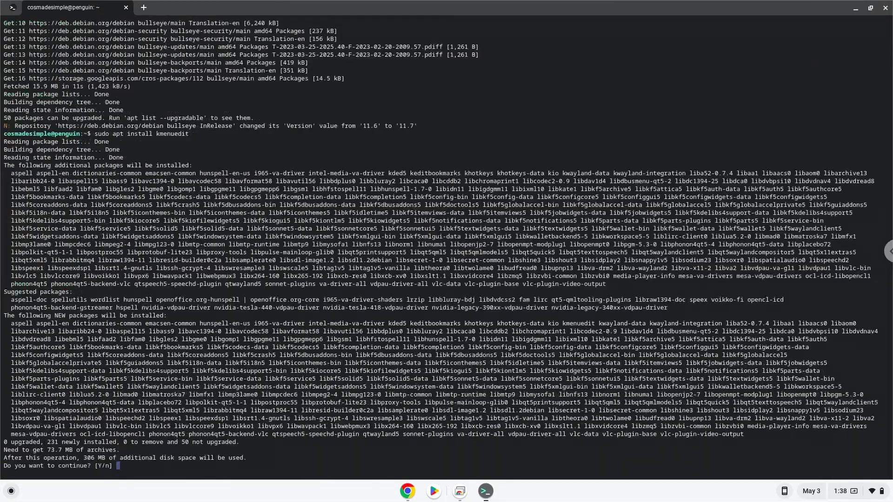
pyautogui.write('Y')
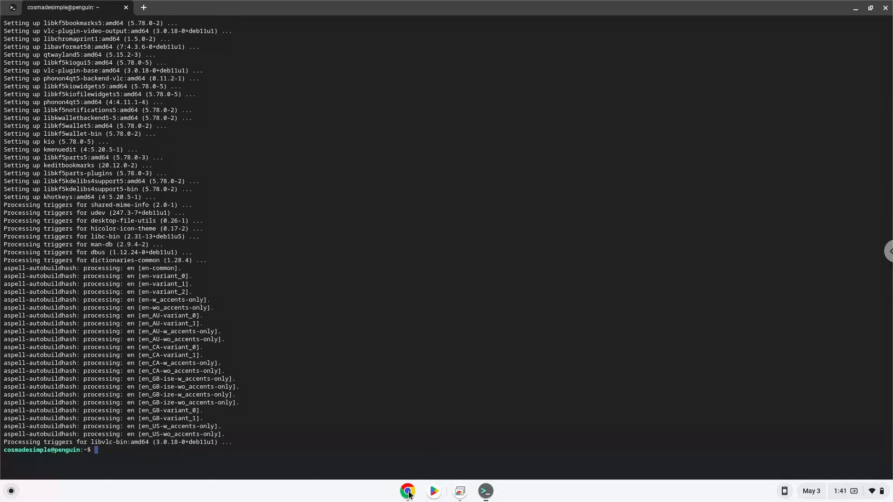
pyautogui.click(408, 491)
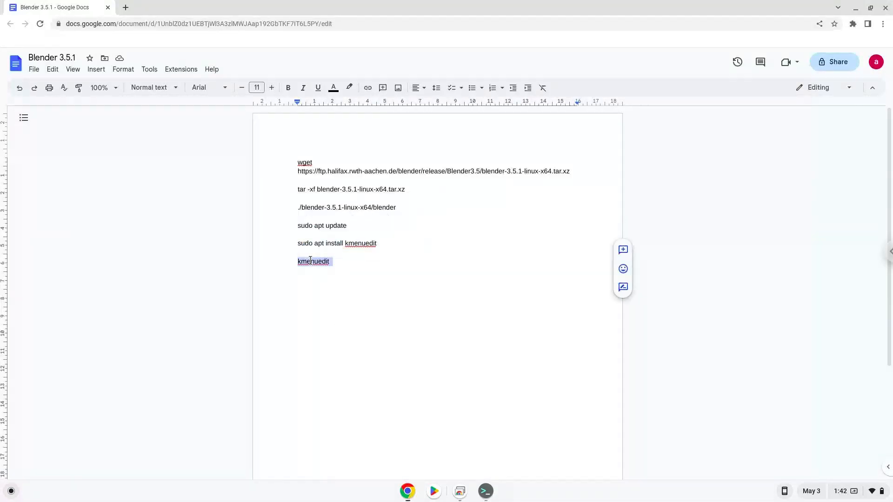
pyautogui.moveTo(374, 311)
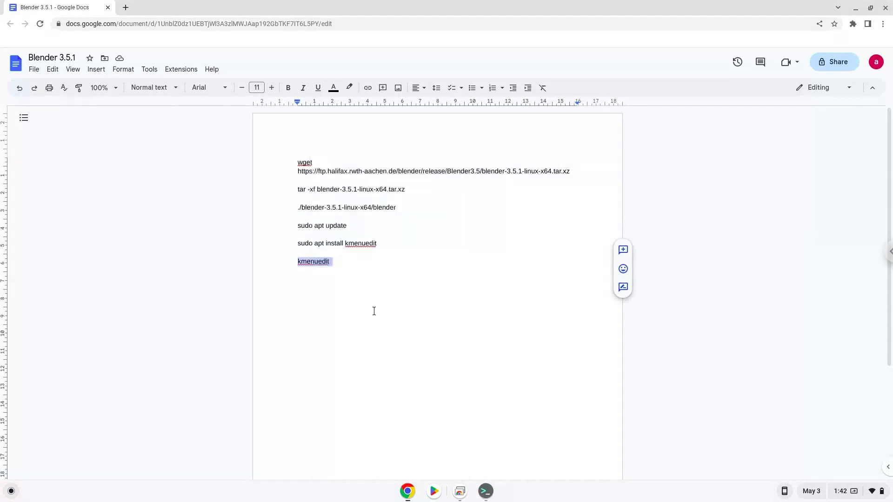
pyautogui.moveTo(438, 417)
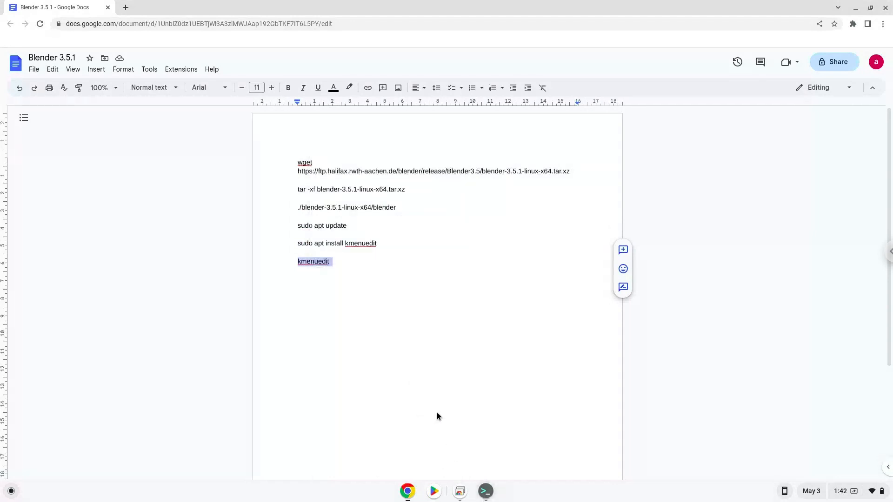
# Run 'kmenuedit' in the terminal to open the KDE menu editor
pyautogui.click(484, 491)
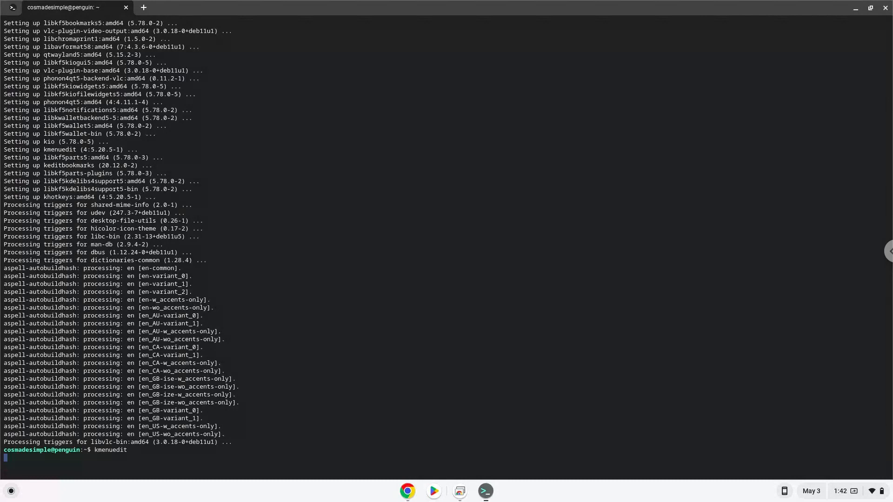
pyautogui.press('Return')
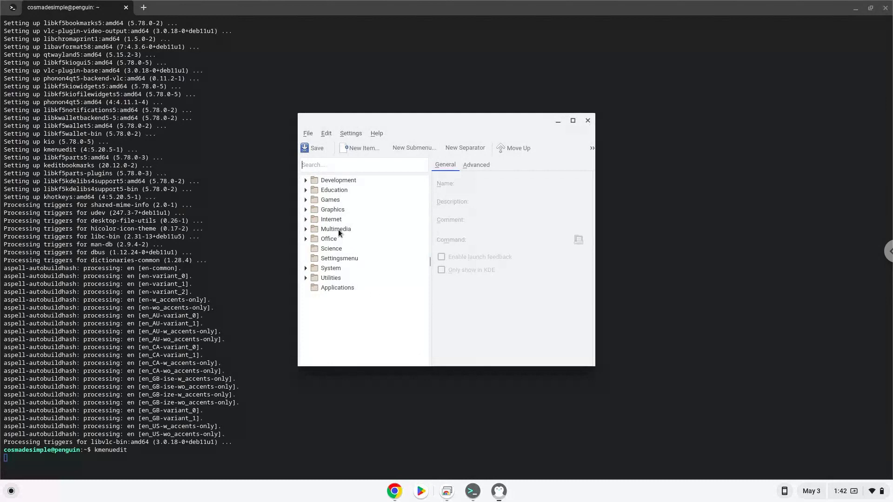
# Create a new Multimedia menu entry named 'Blender'
pyautogui.click(336, 229)
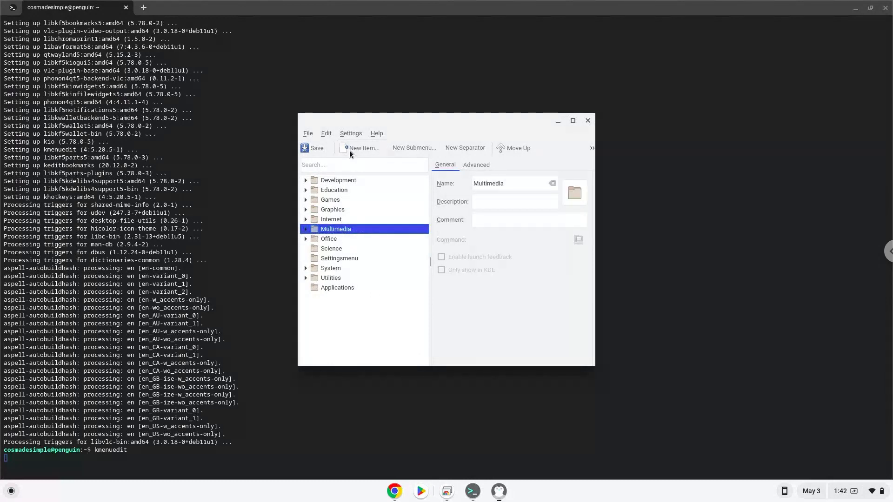
pyautogui.click(363, 147)
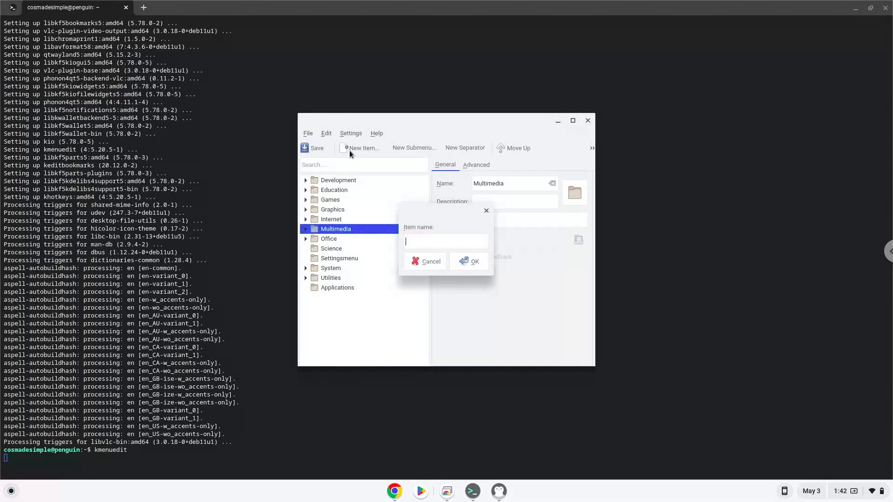
pyautogui.write('B')
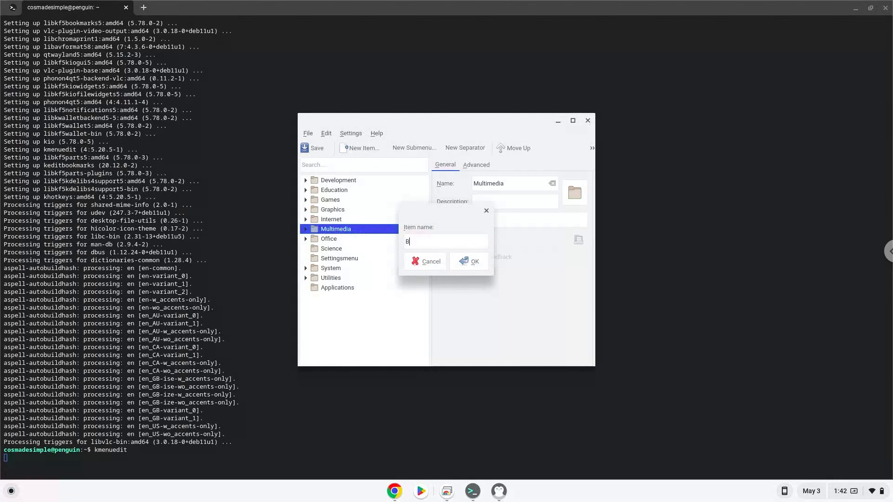
pyautogui.write('lender')
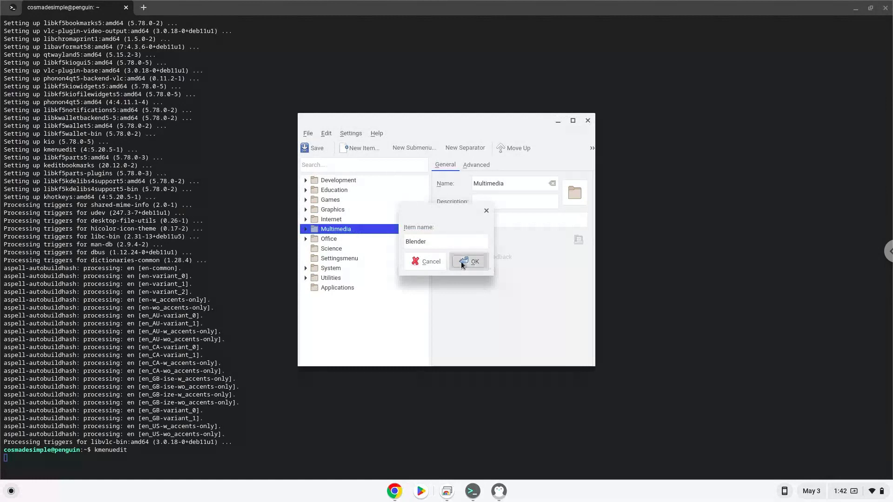
pyautogui.click(469, 261)
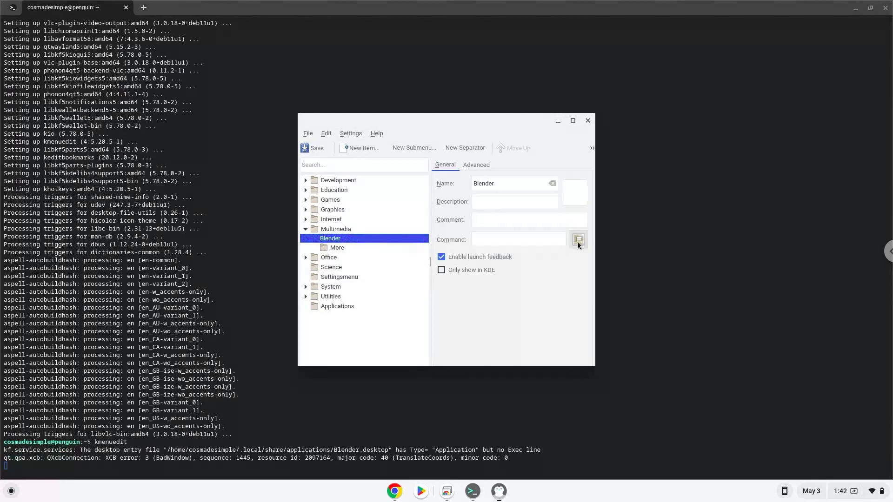
# Set the entry's command to the blender executable inside blender-3.5.1-linux-x64
pyautogui.click(578, 239)
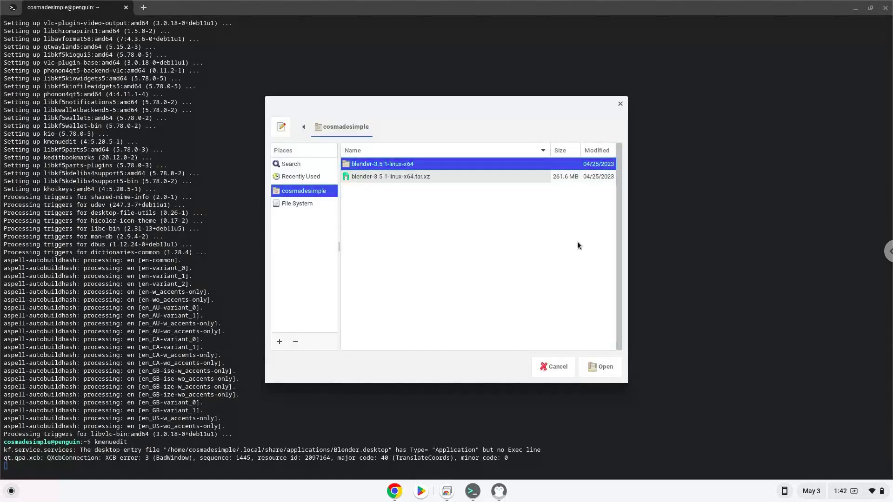
pyautogui.moveTo(374, 166)
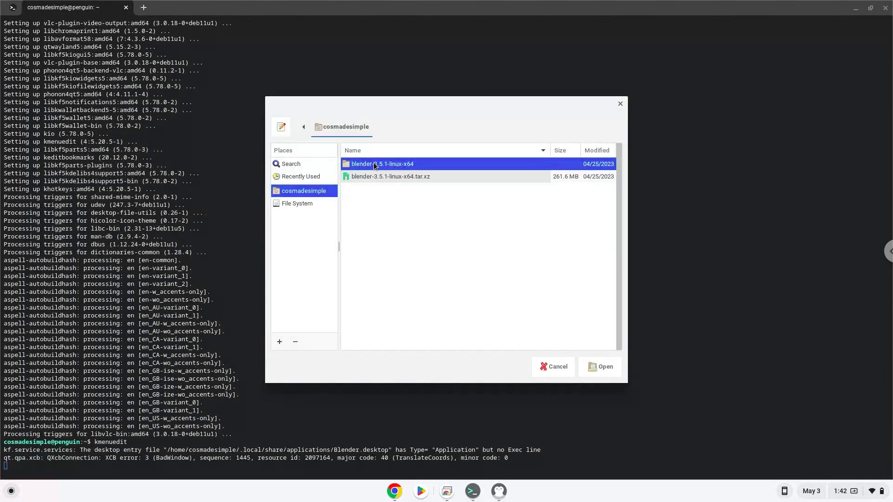
pyautogui.doubleClick(382, 164)
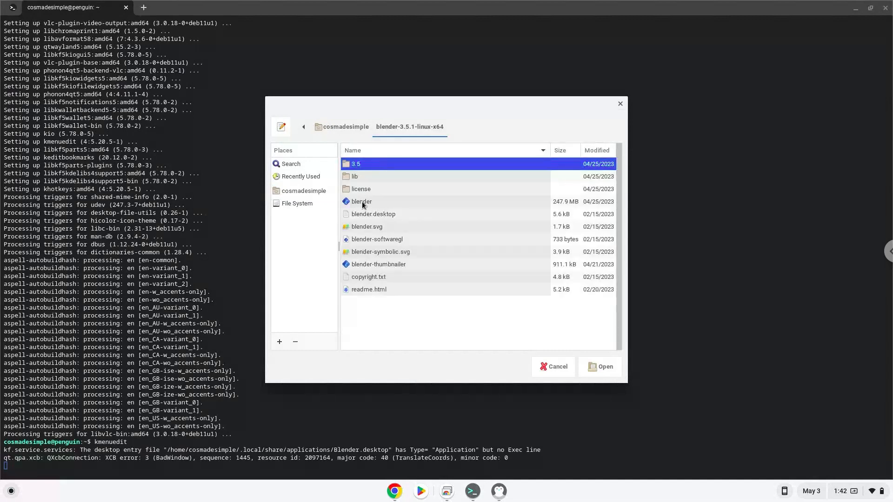
pyautogui.click(361, 201)
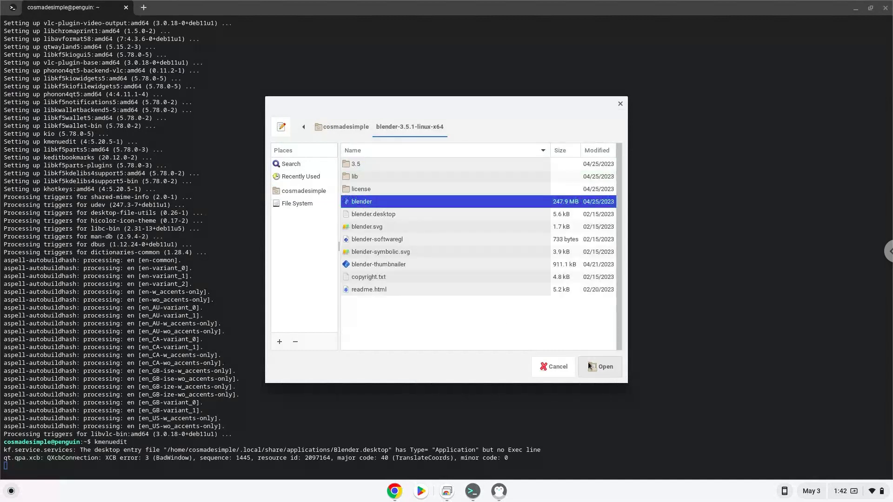
pyautogui.click(605, 367)
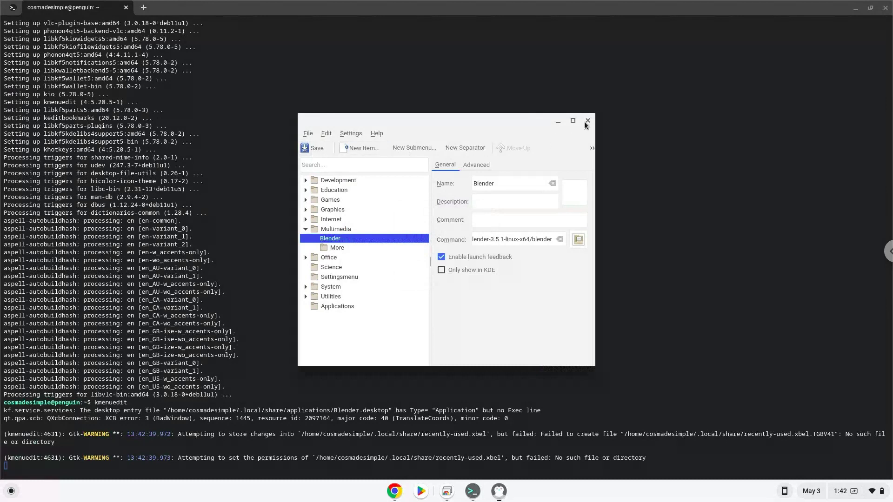
pyautogui.moveTo(587, 121)
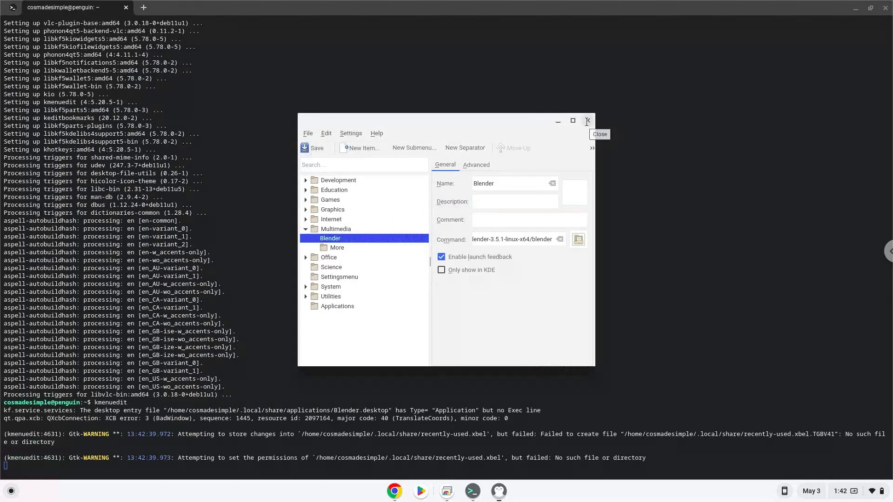
# Close KDE Menu Editor, the Terminal (confirming Leave) and the Google Docs notes window
pyautogui.click(587, 121)
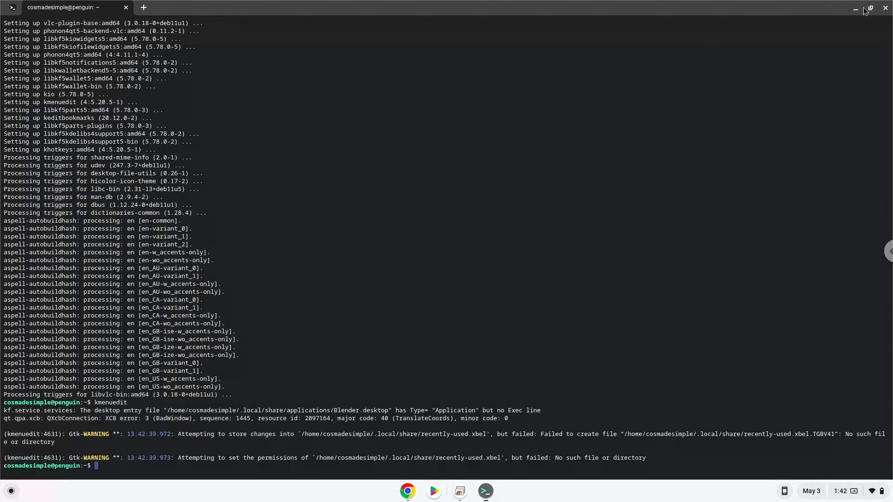
pyautogui.click(884, 8)
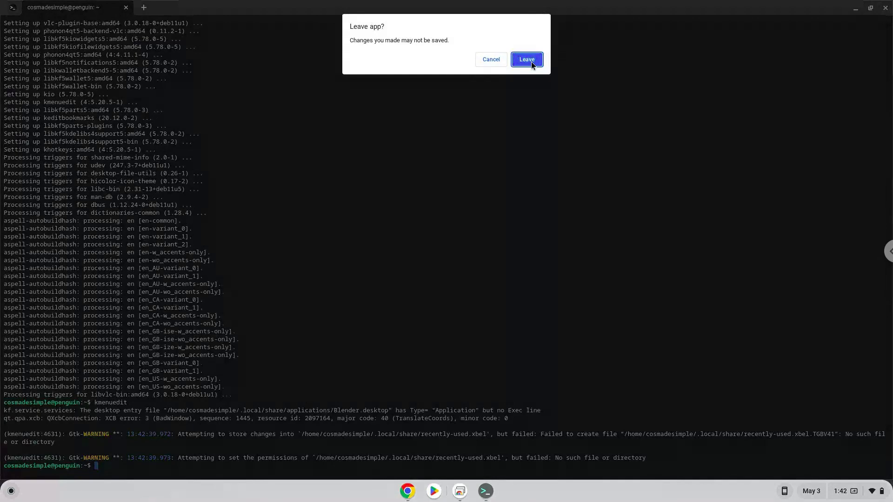
pyautogui.click(525, 60)
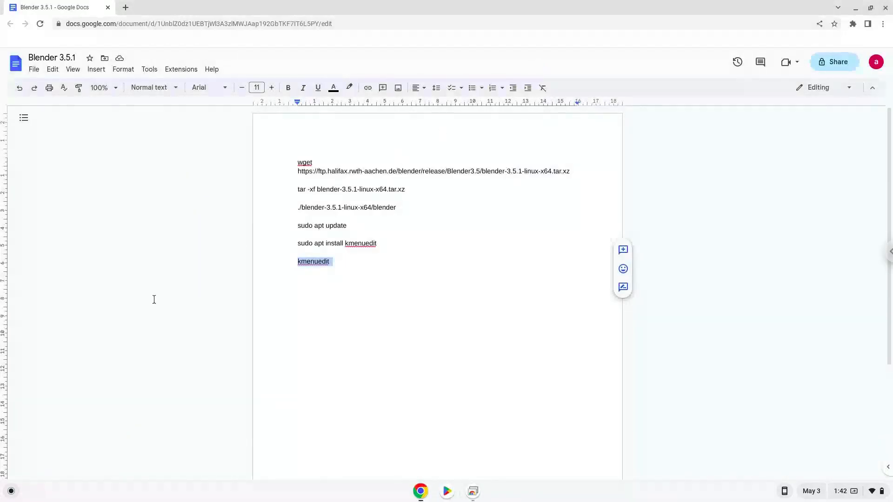
pyautogui.click(9, 492)
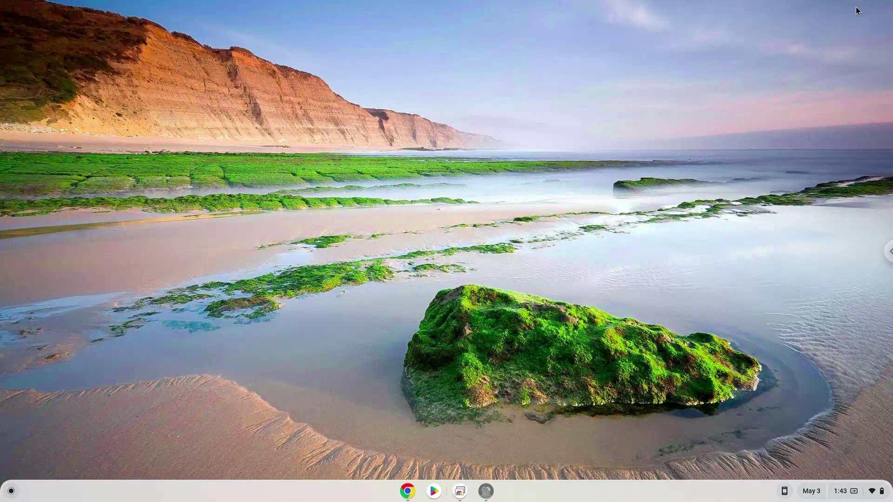
# Launch Blender 3.5.1 from the new Multimedia launcher until its splash screen appears
pyautogui.click(485, 491)
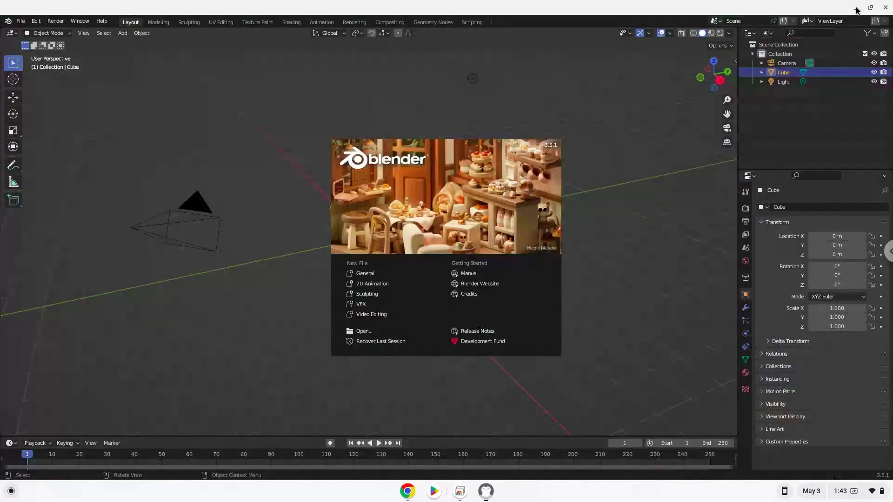